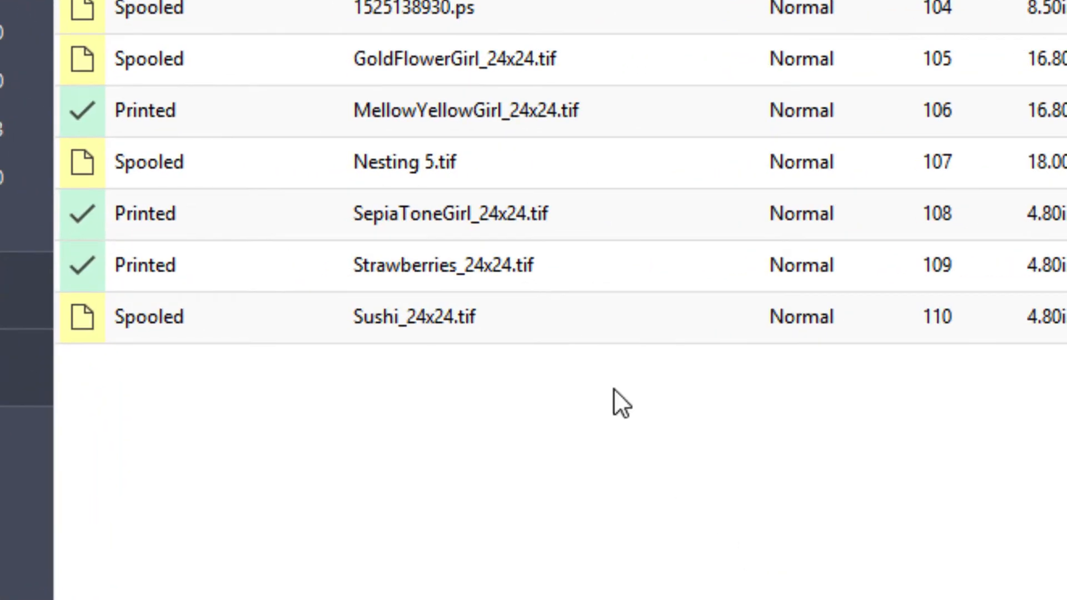
Select the printed Strawberries_24x24.tif job in the All Jobs list
click(443, 265)
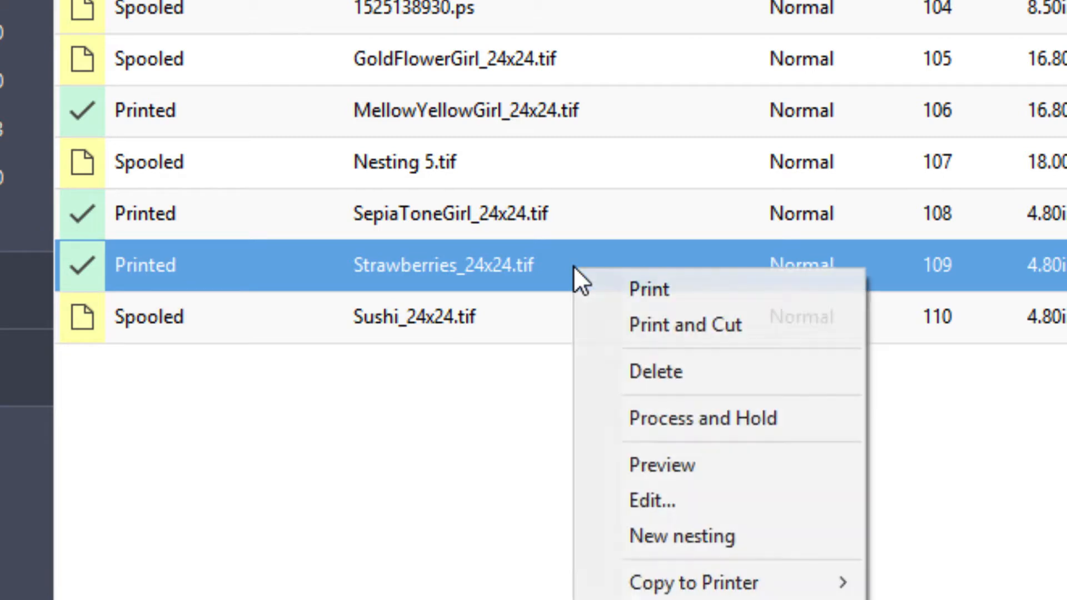
mouse_move(670, 299)
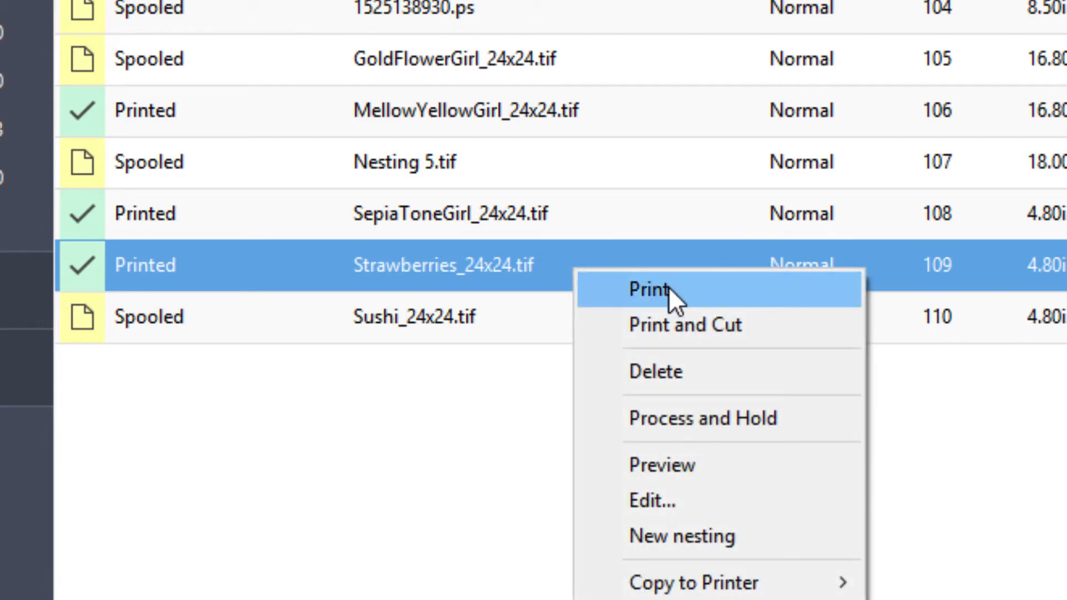
Reprint Strawberries_24x24.tif using Print from its context menu
click(651, 289)
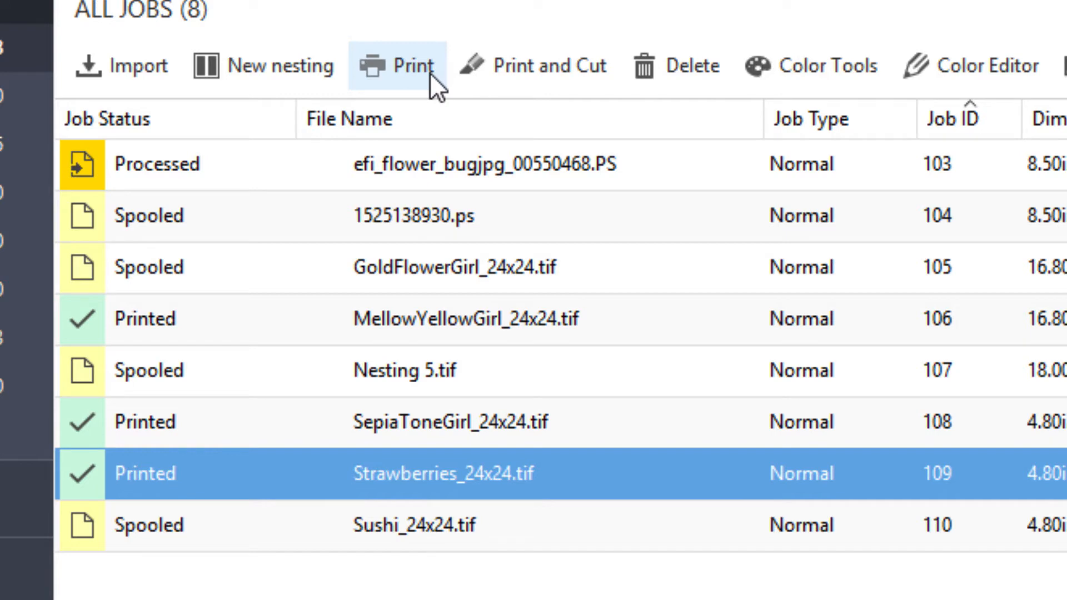
mouse_move(509, 409)
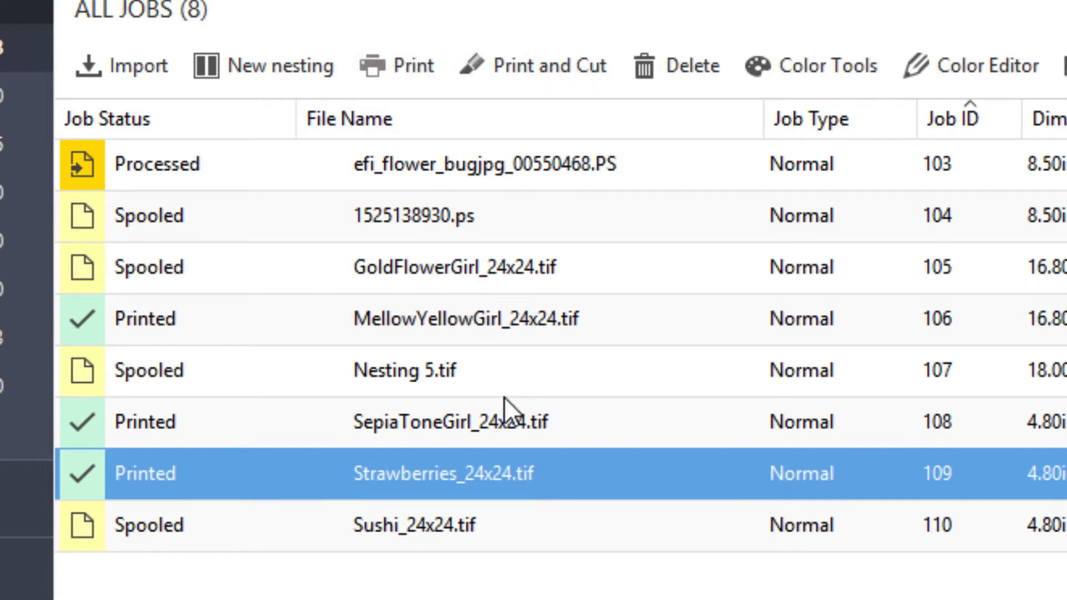
Delete SepiaToneGirl_24x24.tif and confirm with Yes
right_click(449, 421)
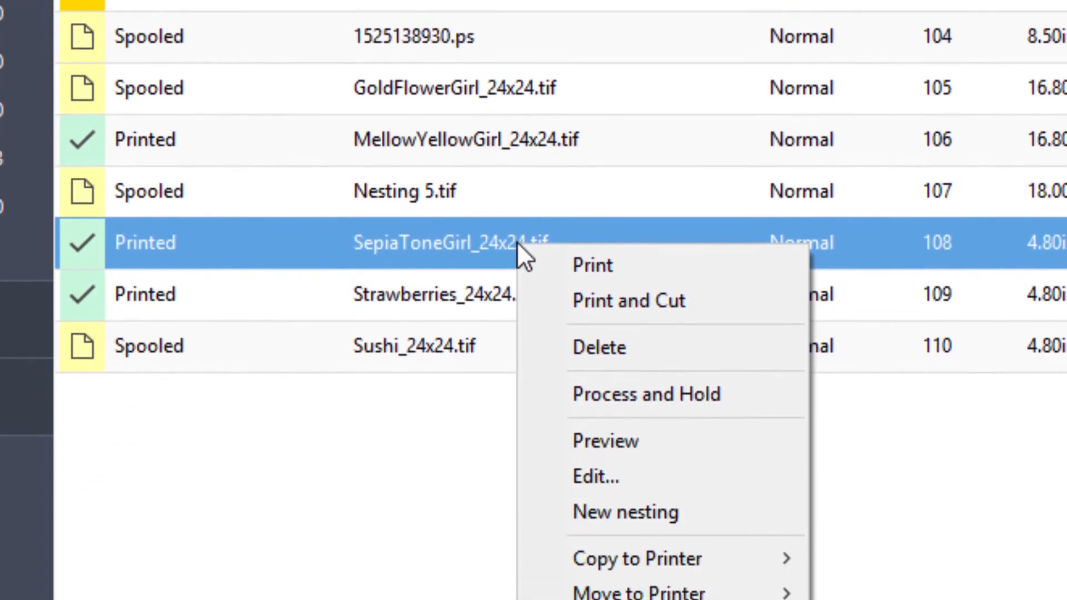
mouse_move(660, 324)
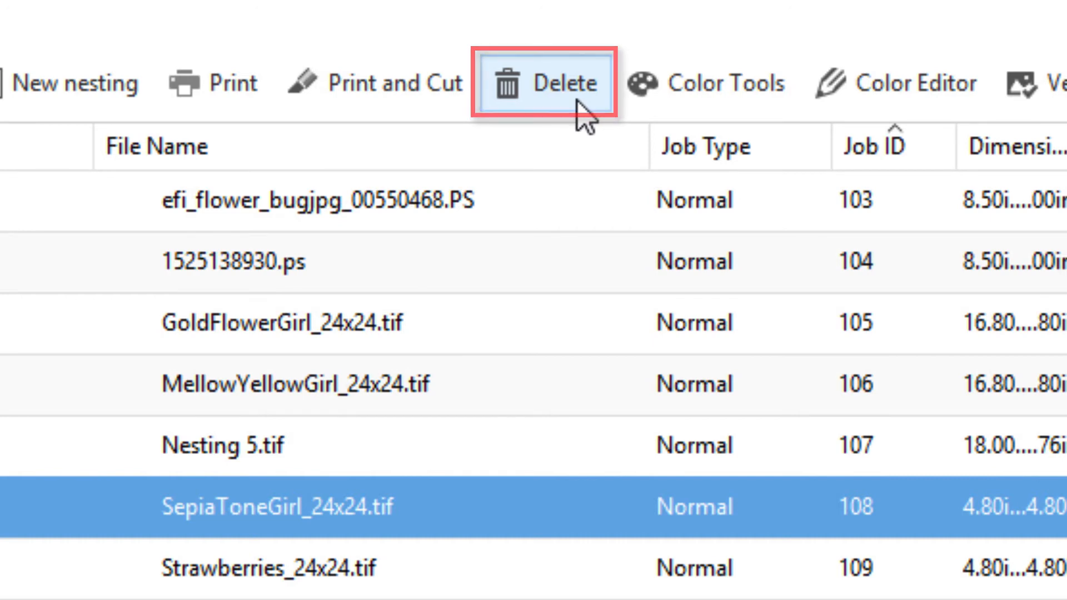
click(546, 83)
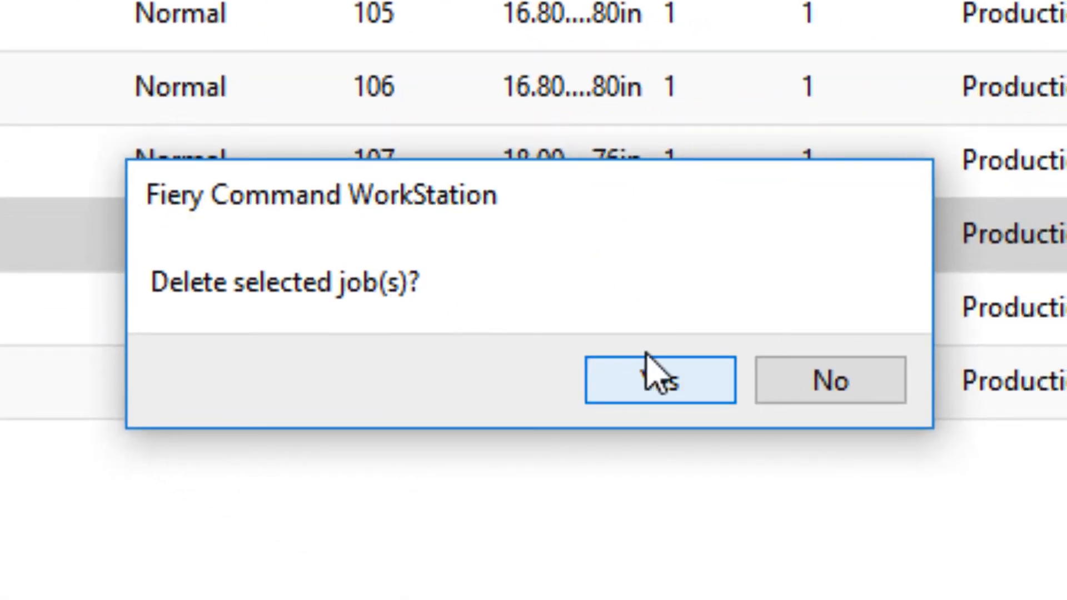
click(658, 379)
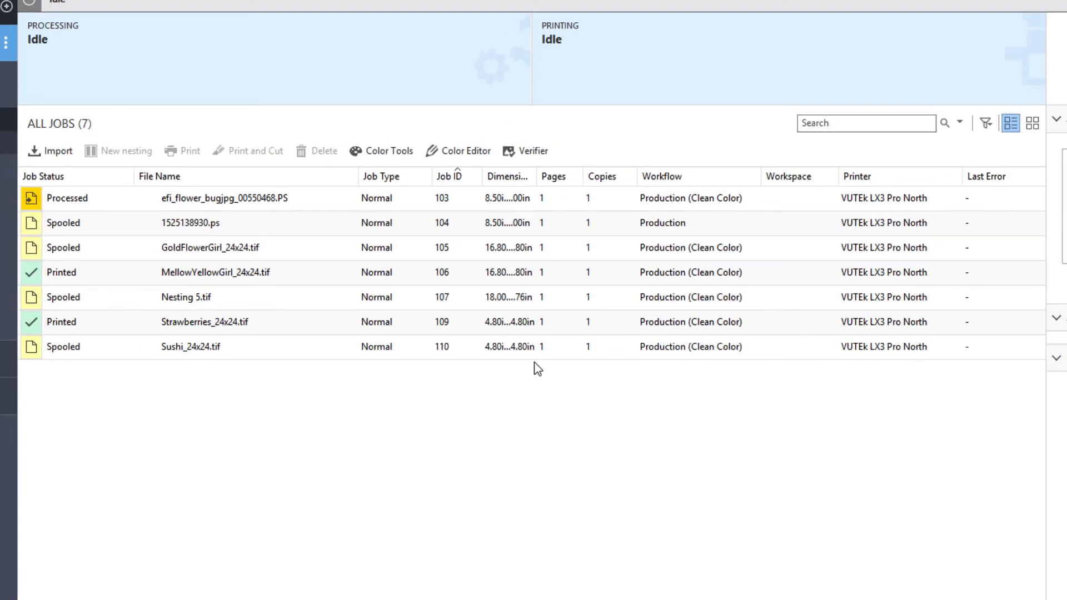
mouse_move(211, 247)
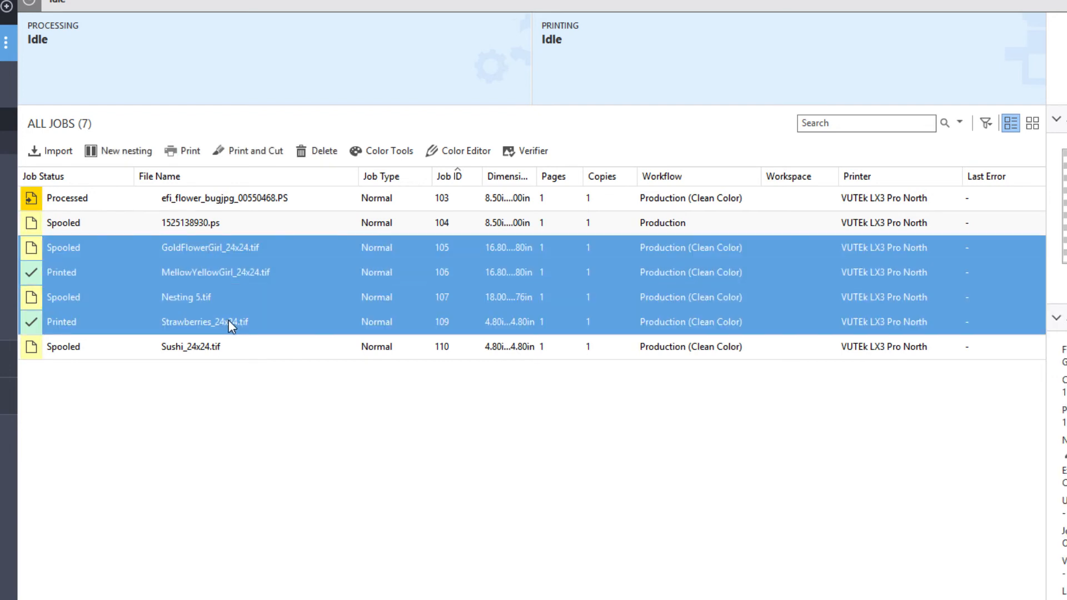
Delete GoldFlowerGirl, MellowYellowGirl, Nesting 5 and Strawberries via the context menu, confirming Yes
right_click(230, 322)
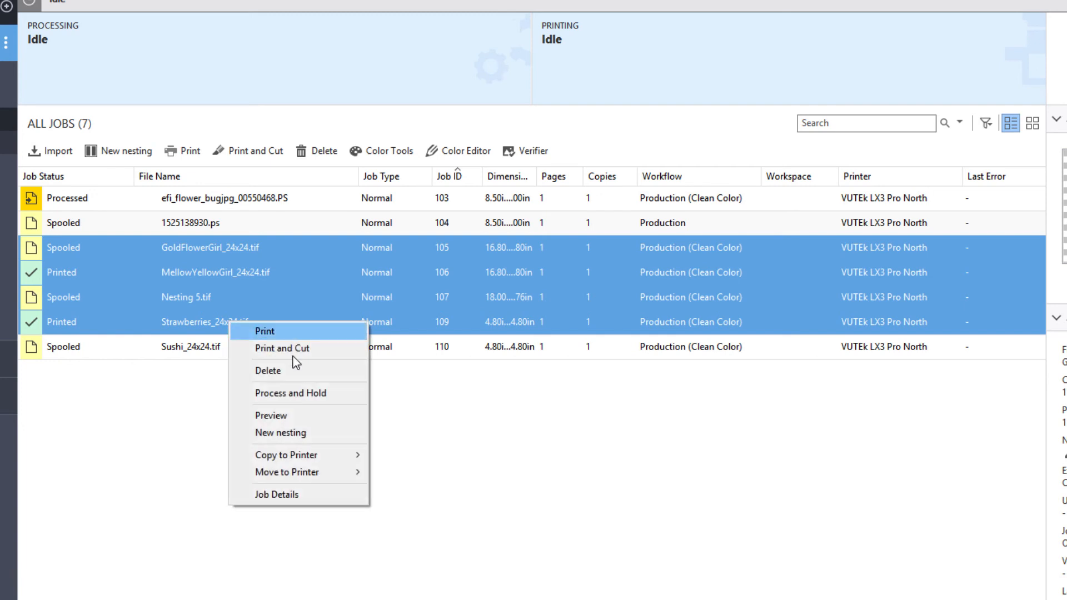
click(268, 370)
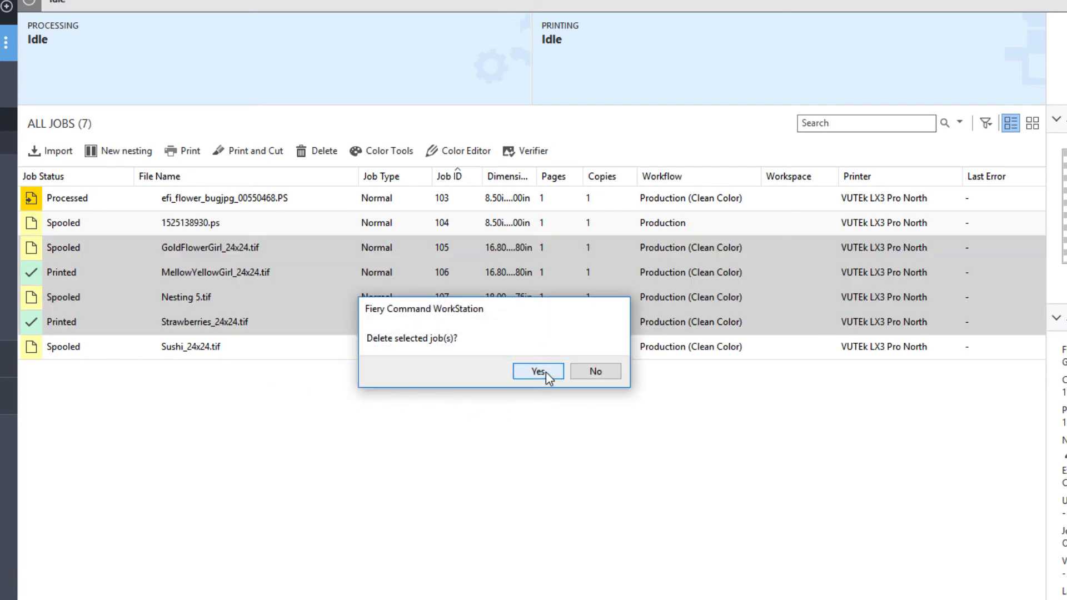
click(537, 370)
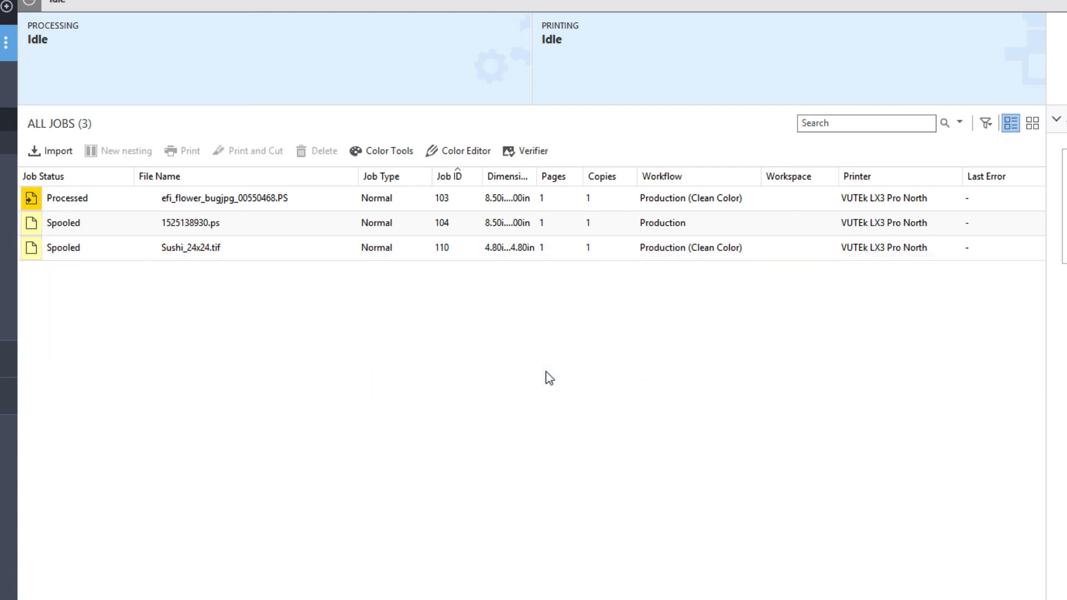